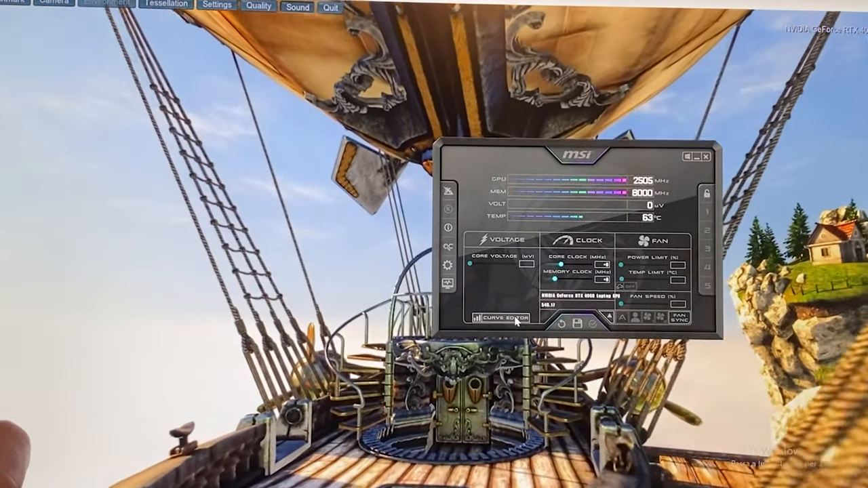
- Open the laptop GPU's voltage/frequency curve editor from the Afterburner main window
left_click(494, 320)
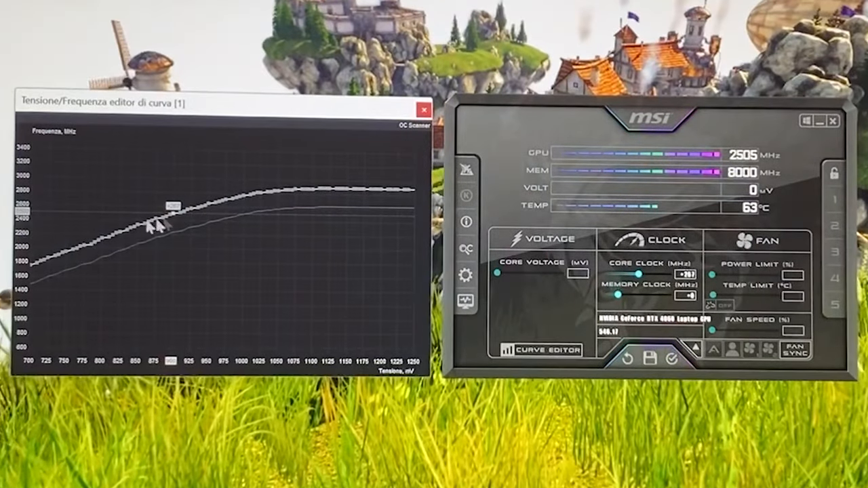
mouse_move(207, 243)
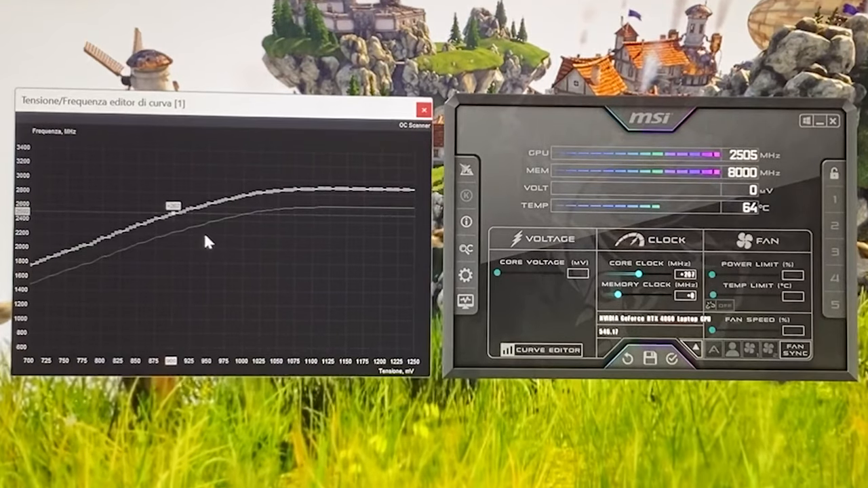